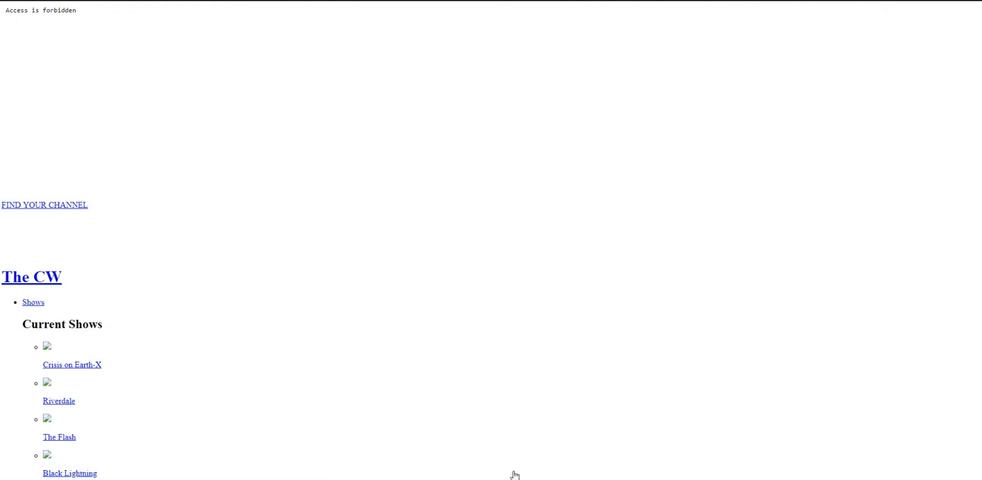
mouse_move(484, 199)
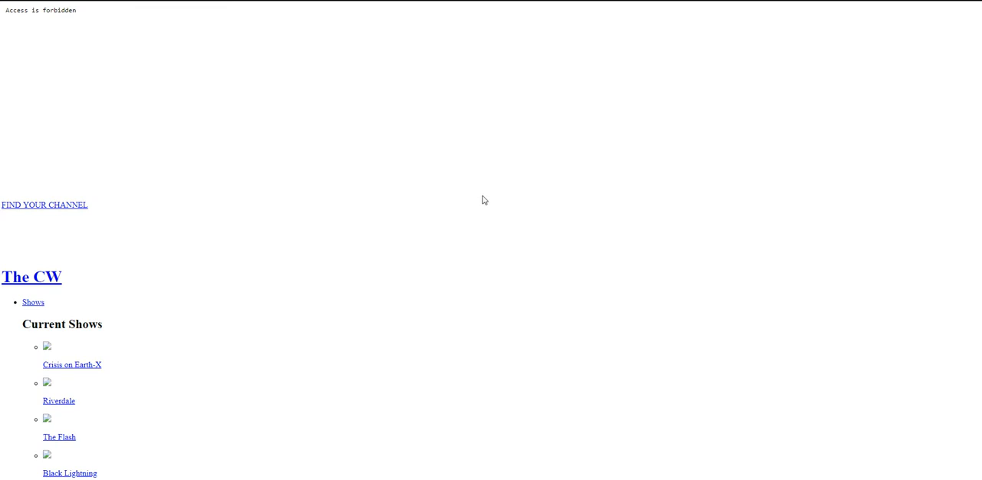
mouse_move(31, 14)
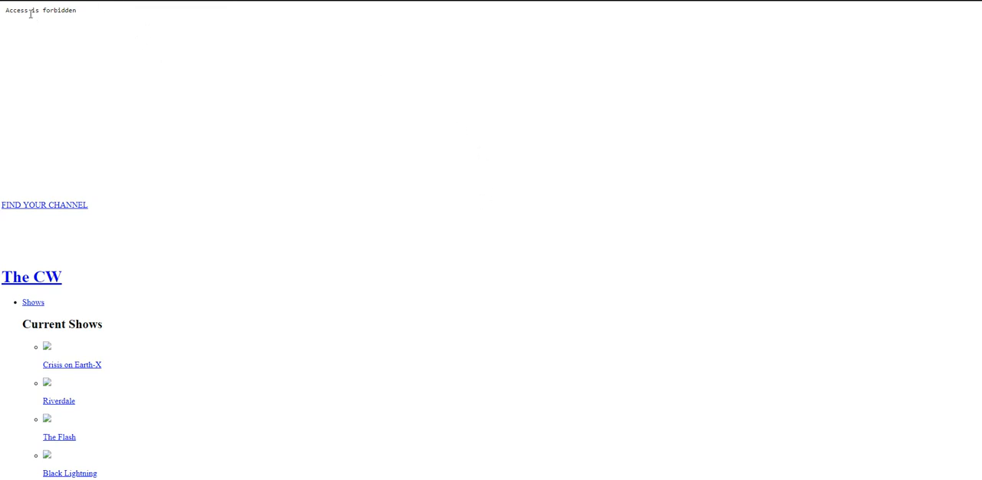
mouse_move(268, 299)
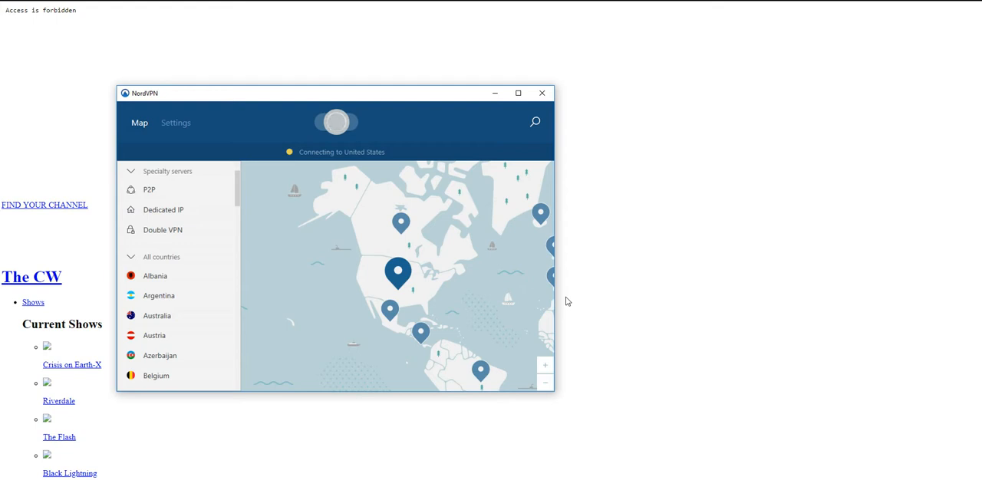
Connect NordVPN to a United States server from the map pin
click(335, 123)
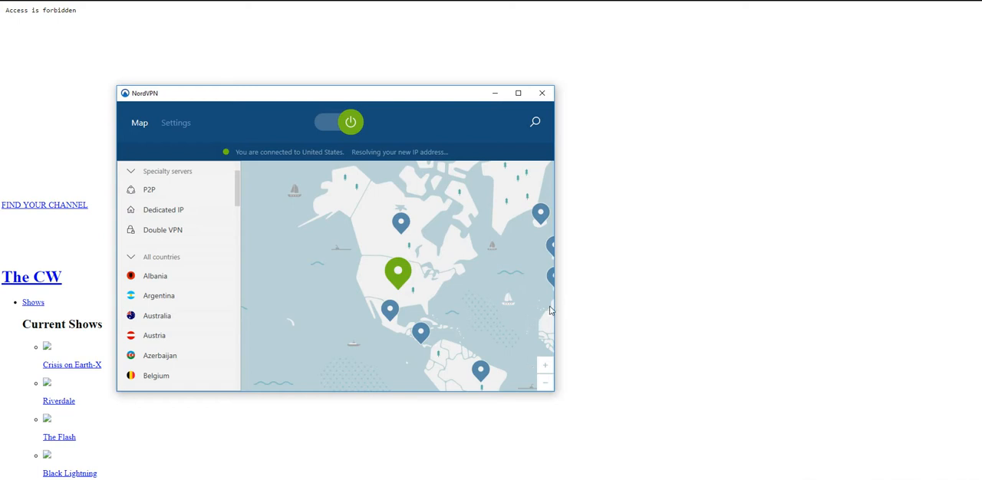
click(542, 94)
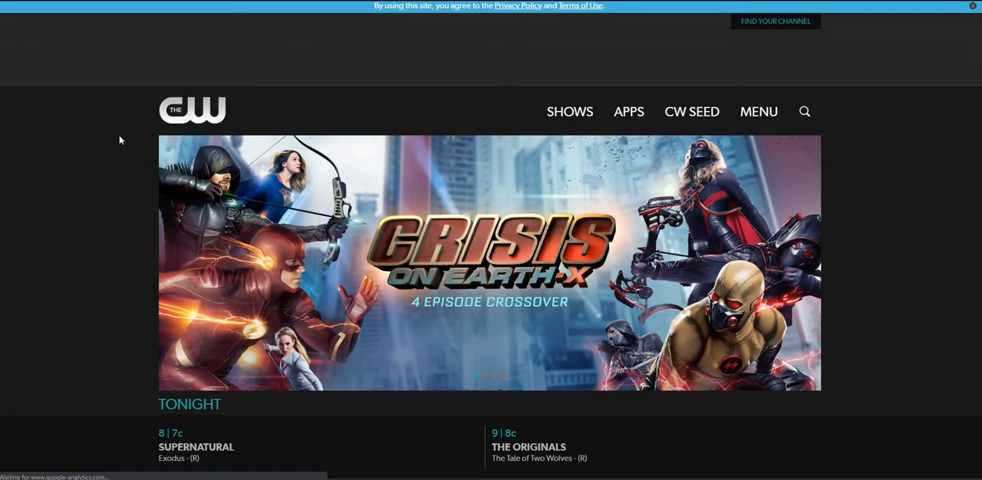
mouse_move(534, 114)
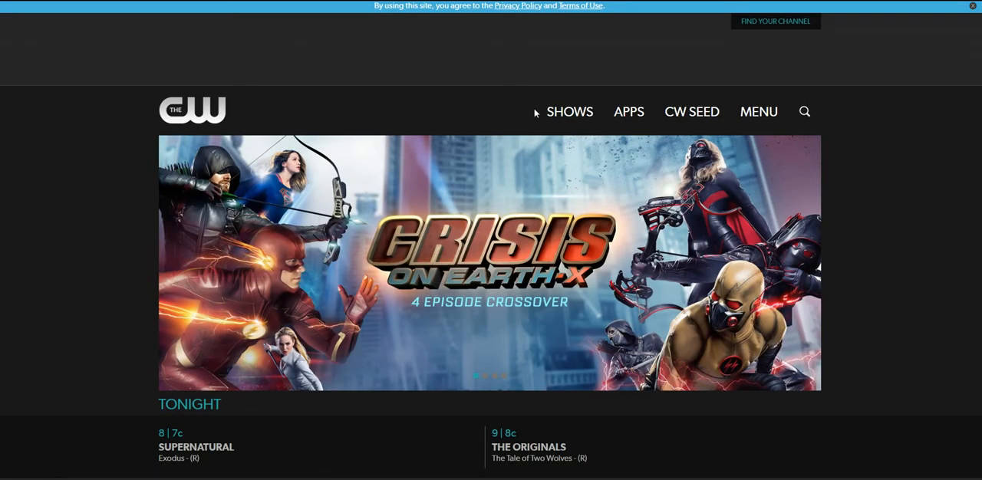
Show the Current Shows list from the CW homepage navigation
click(569, 111)
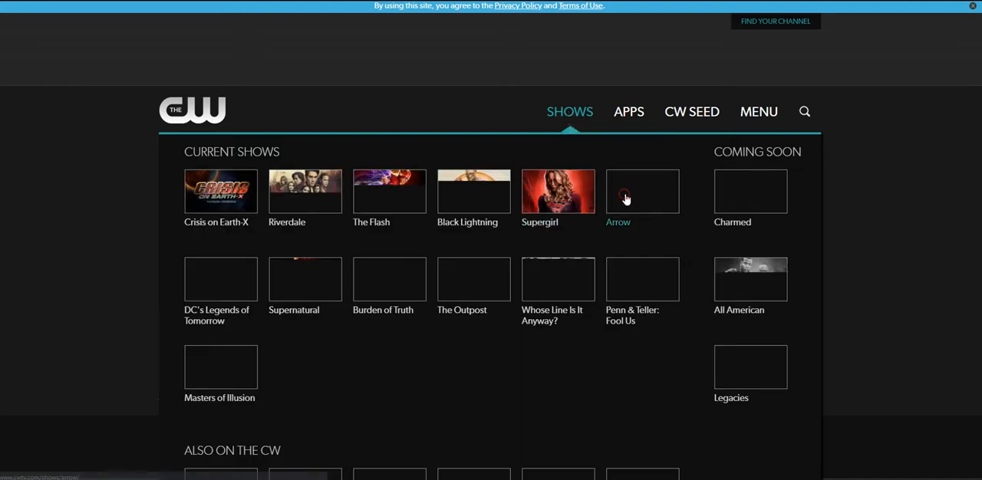
Go to the Arrow show page with its Latest Episodes listed
click(641, 192)
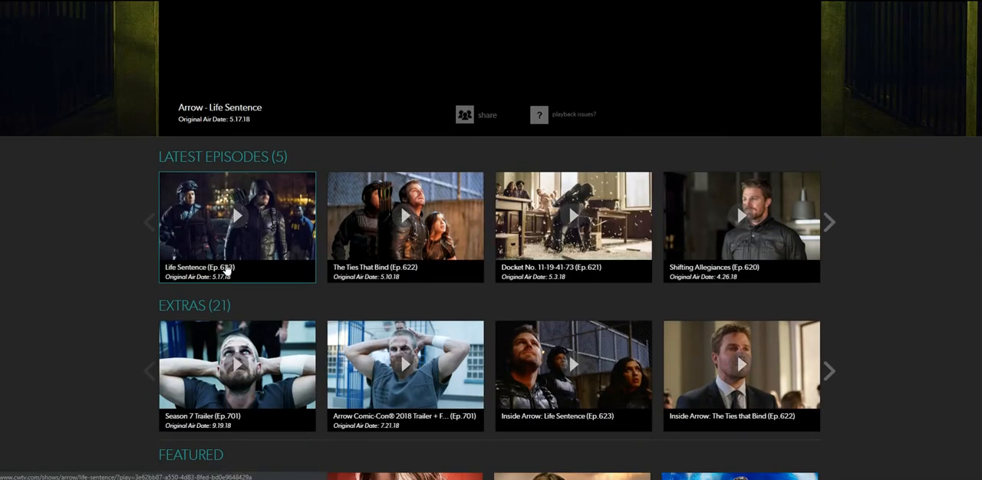